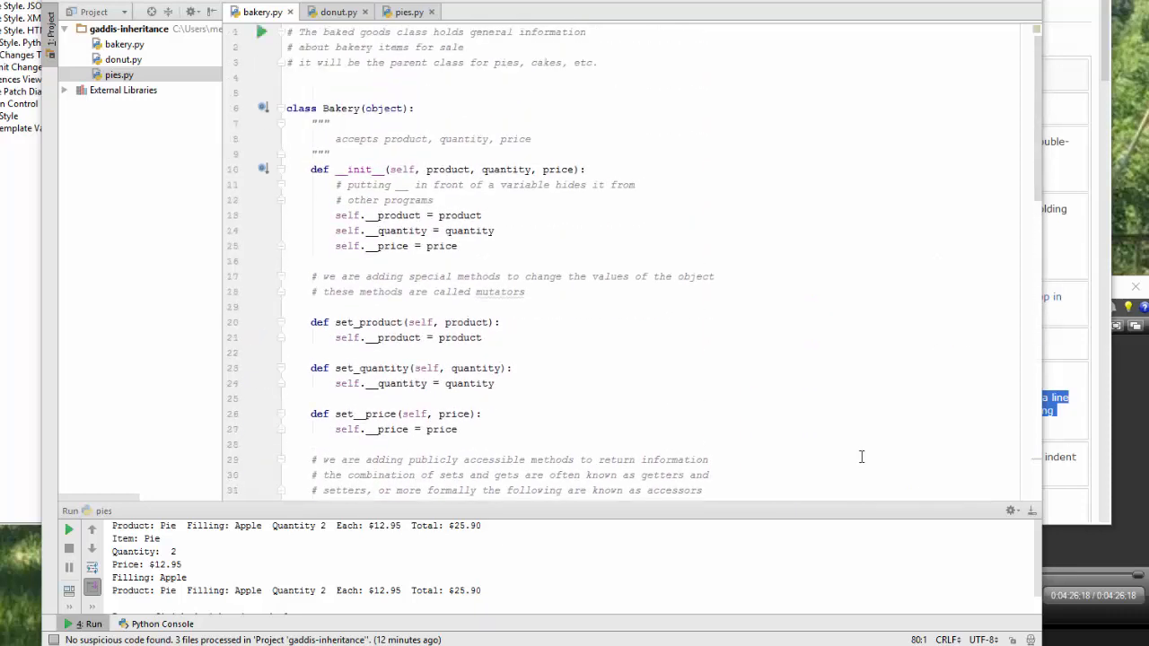
mouse_move(513, 83)
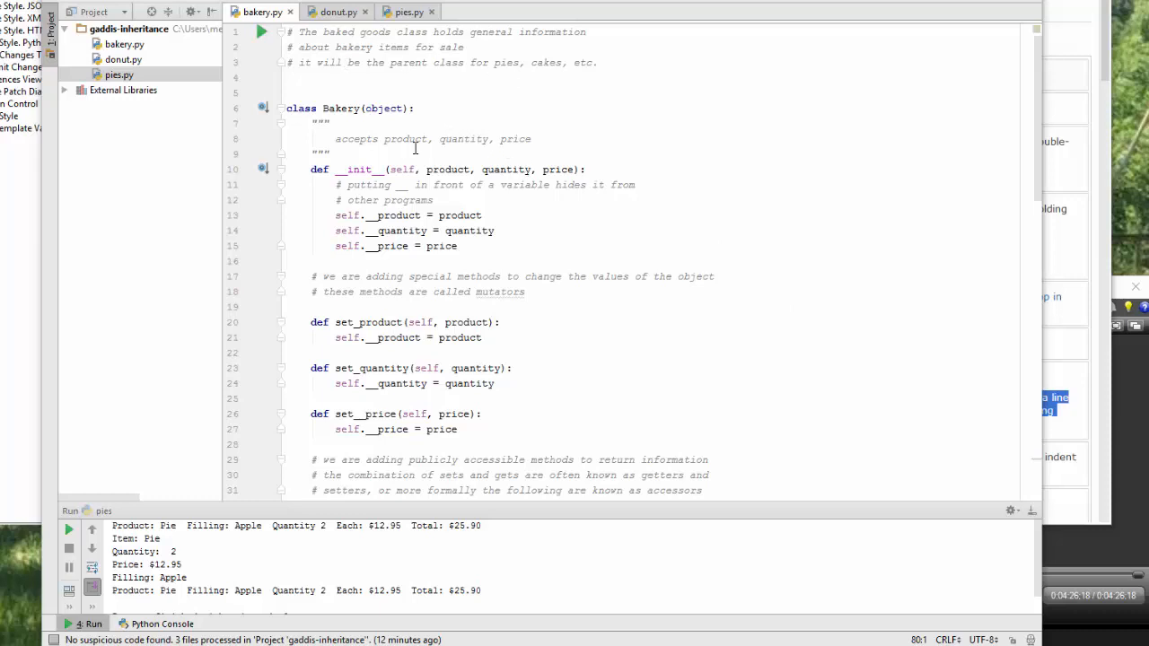
Step: Replace get_filling with self.__filling() in Pie's __str__ and run bakery.py, hitting a TypeError
scroll(down, 3)
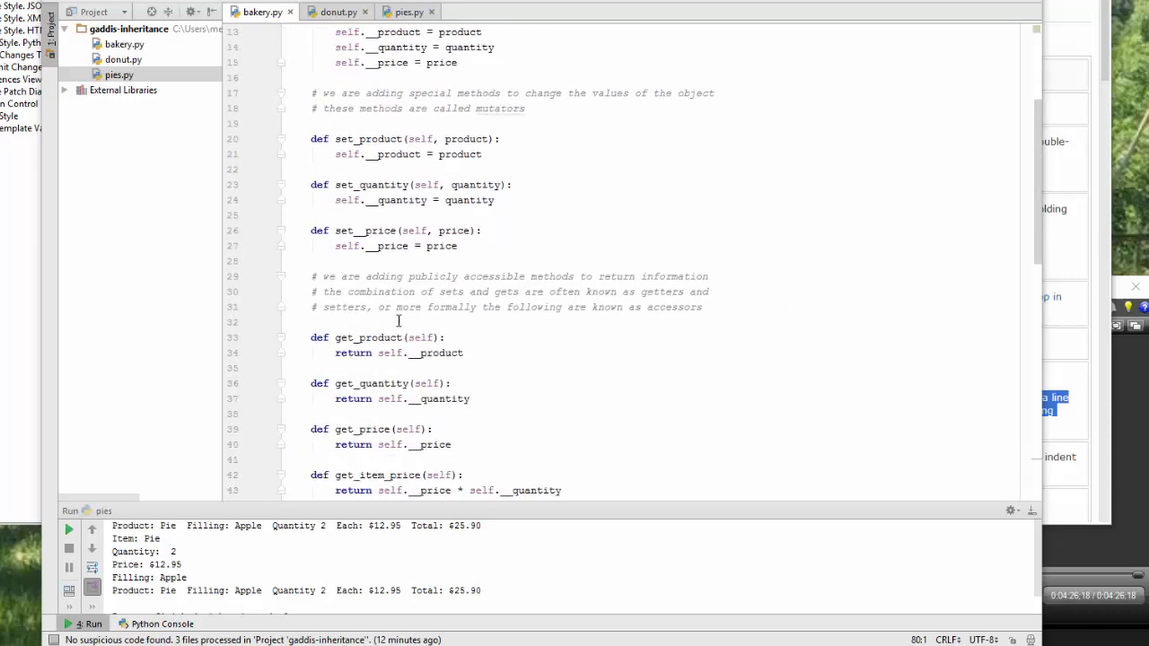
scroll(down, 3)
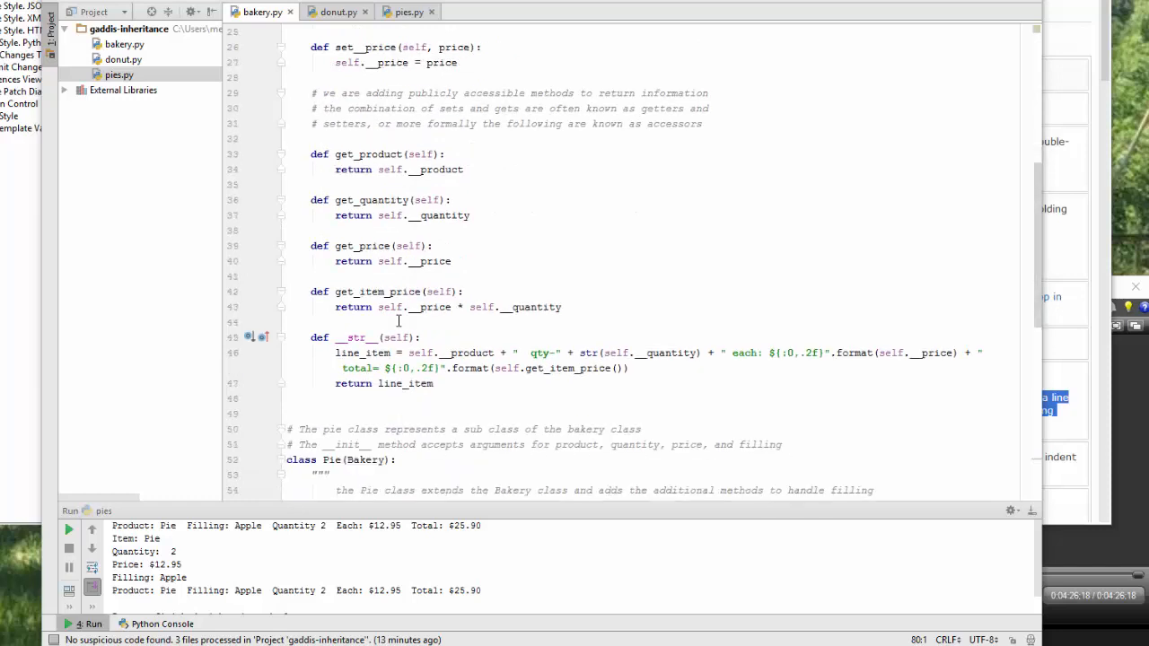
scroll(down, 3)
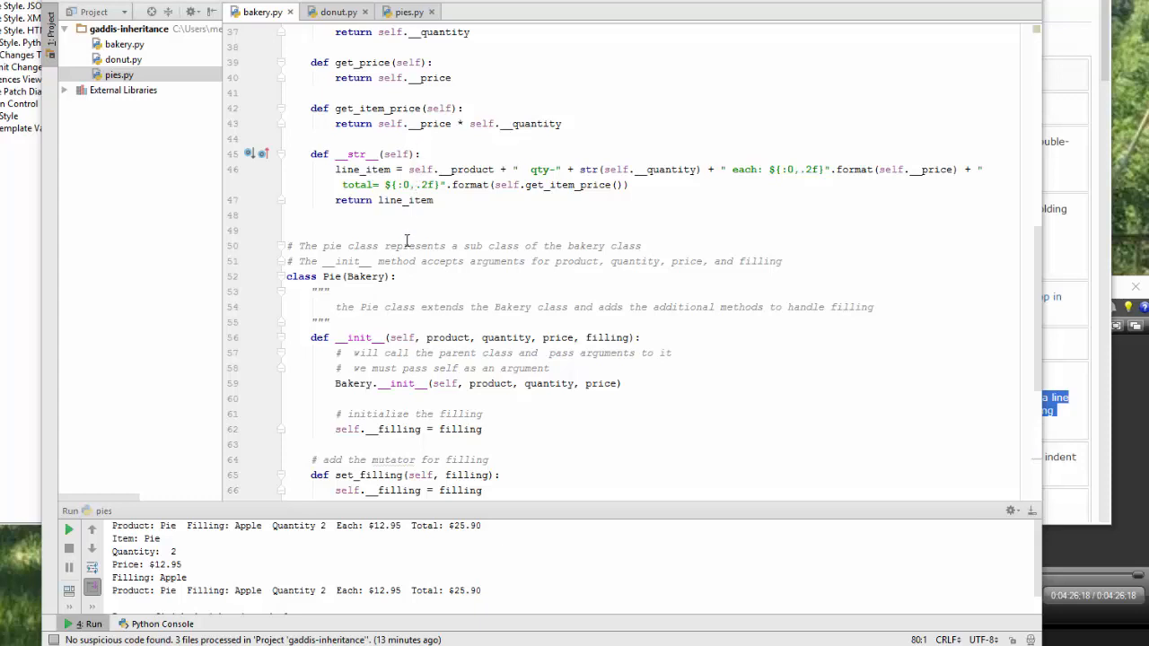
scroll(down, 3)
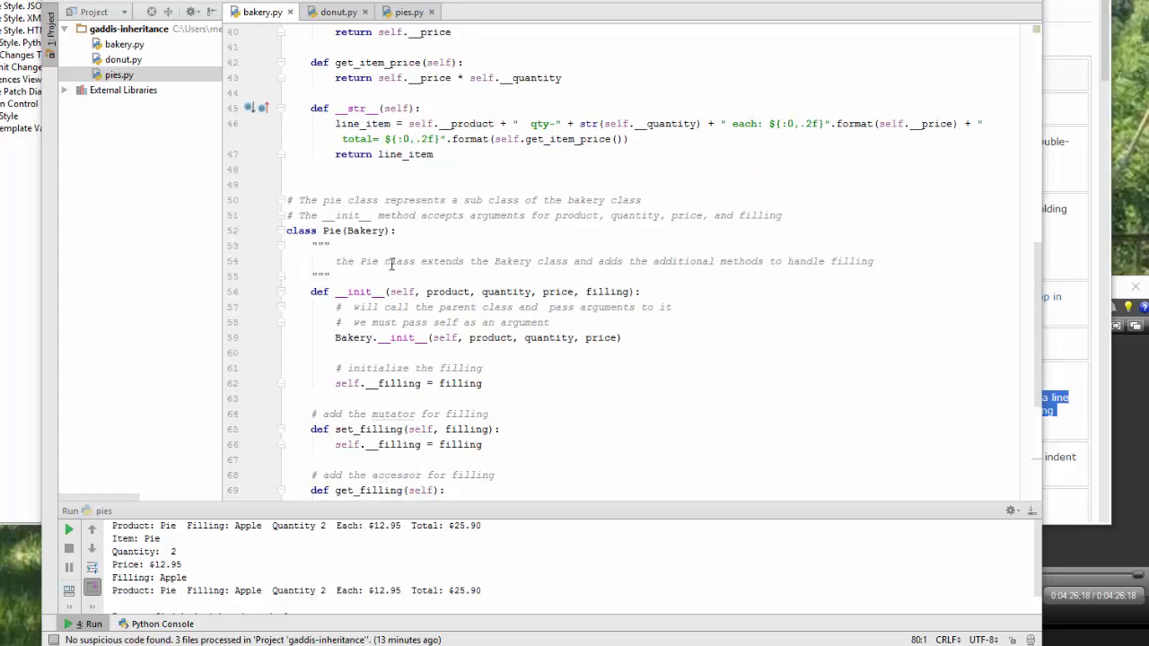
mouse_move(539, 263)
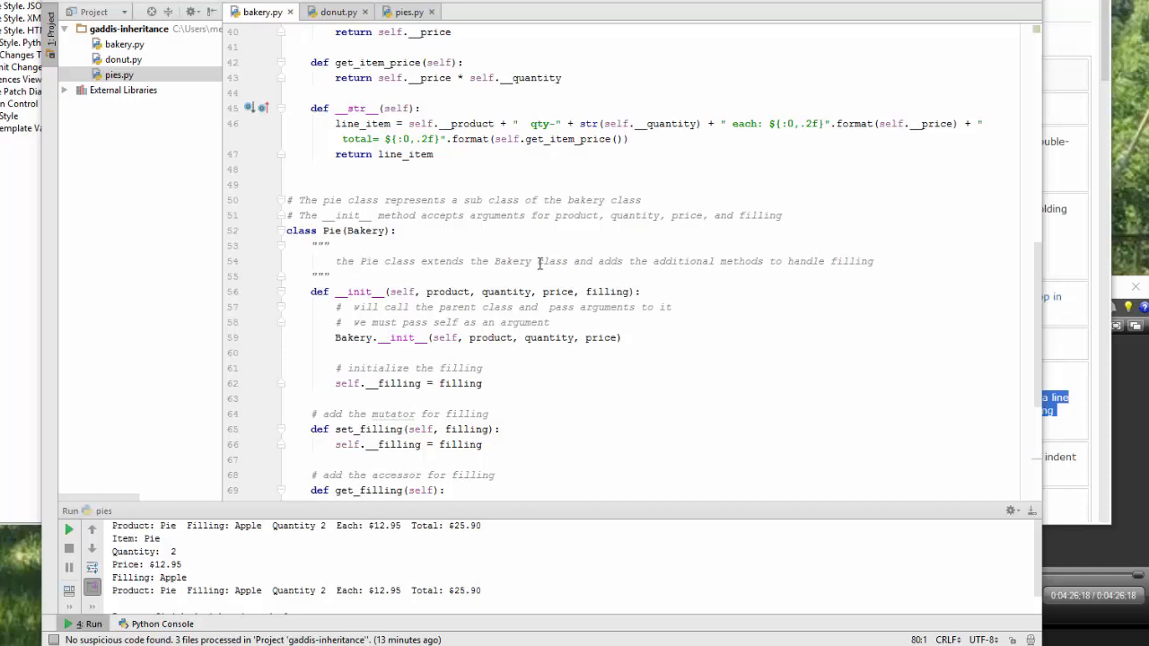
scroll(down, 3)
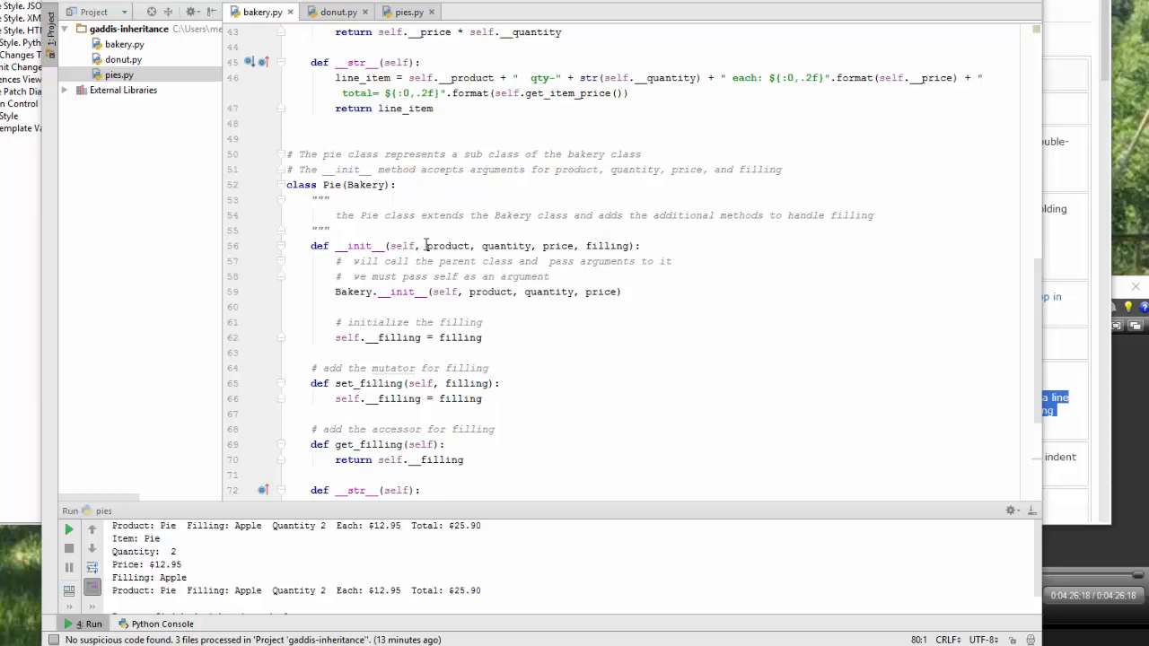
mouse_move(578, 242)
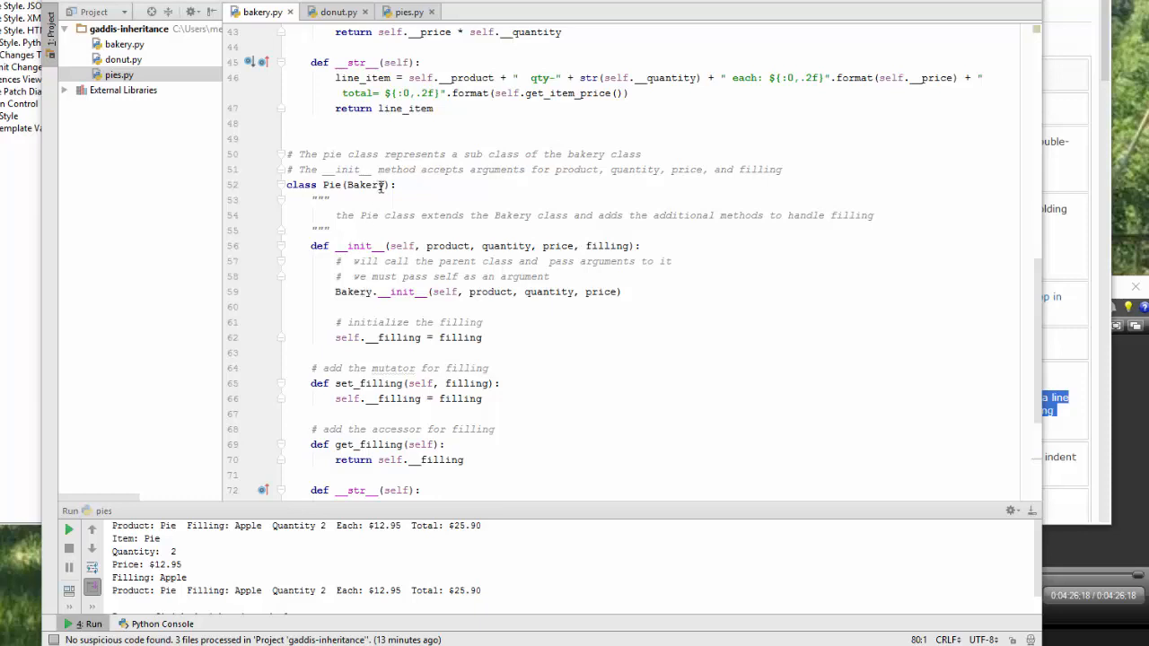
mouse_move(415, 285)
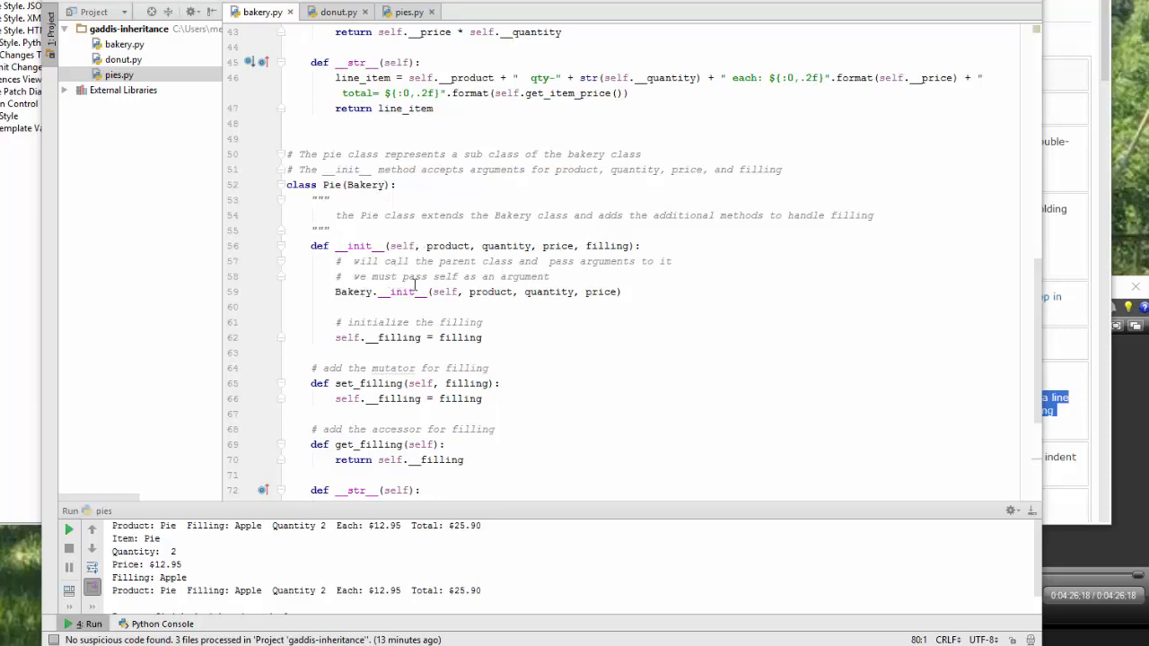
mouse_move(528, 295)
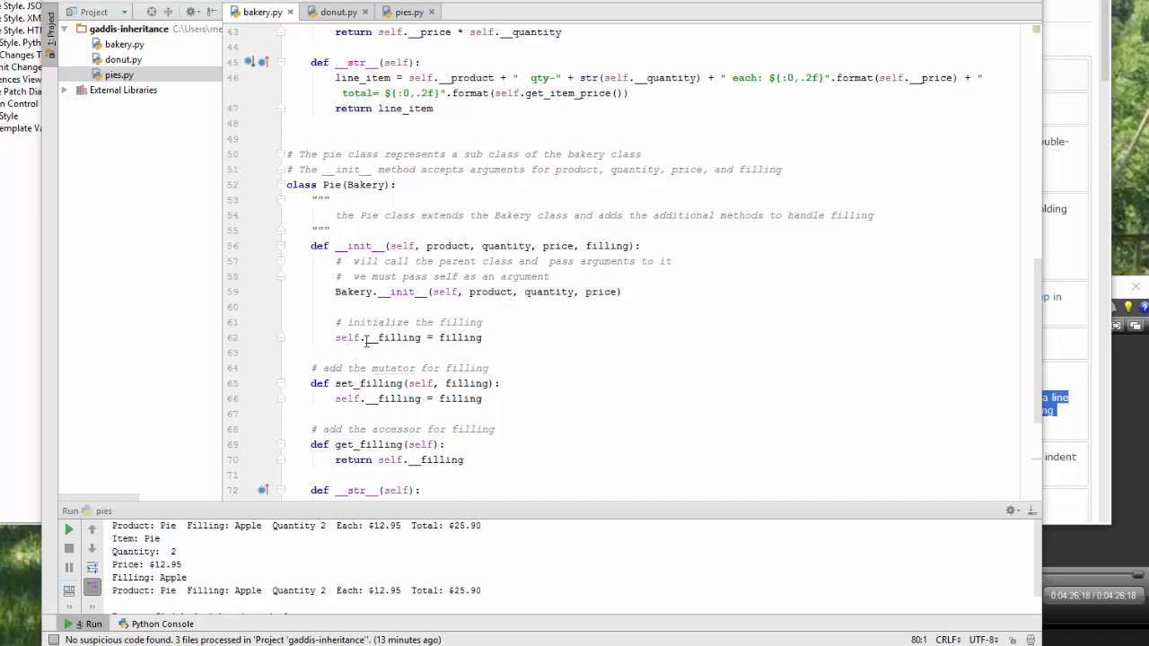
mouse_move(575, 265)
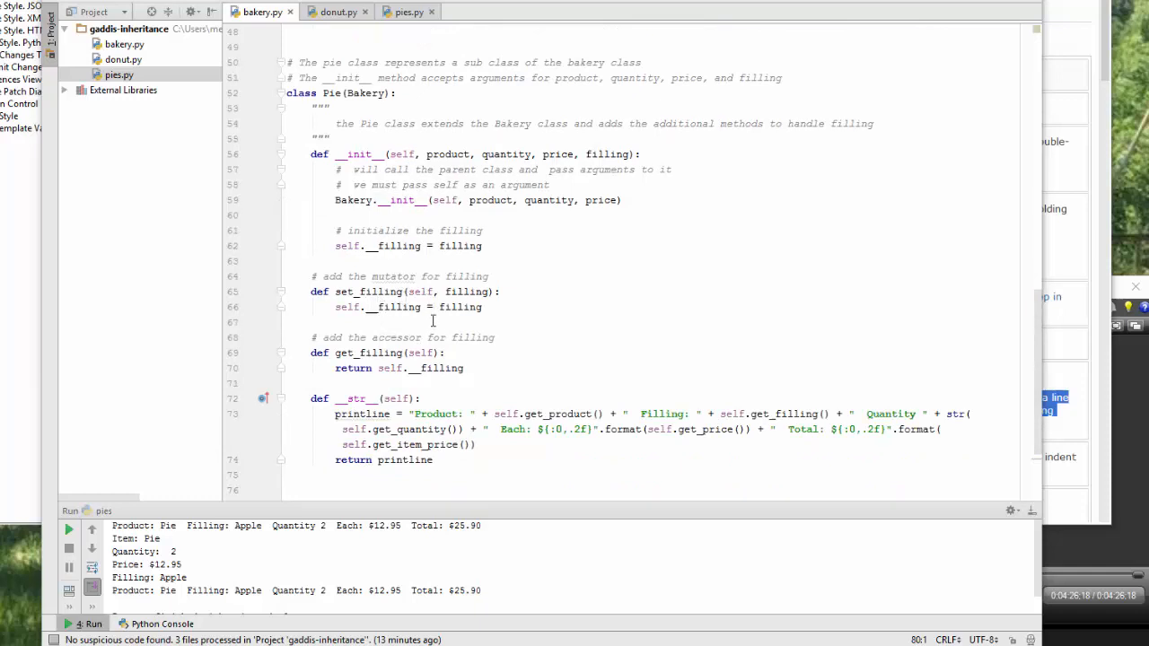
scroll(down, 3)
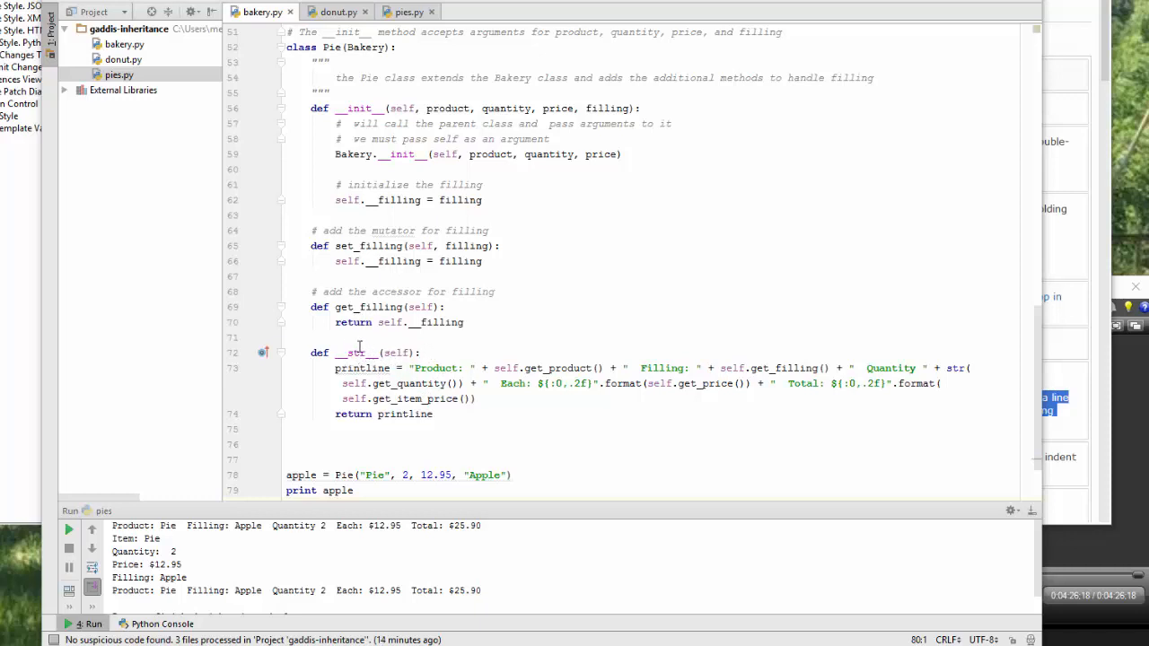
mouse_move(416, 386)
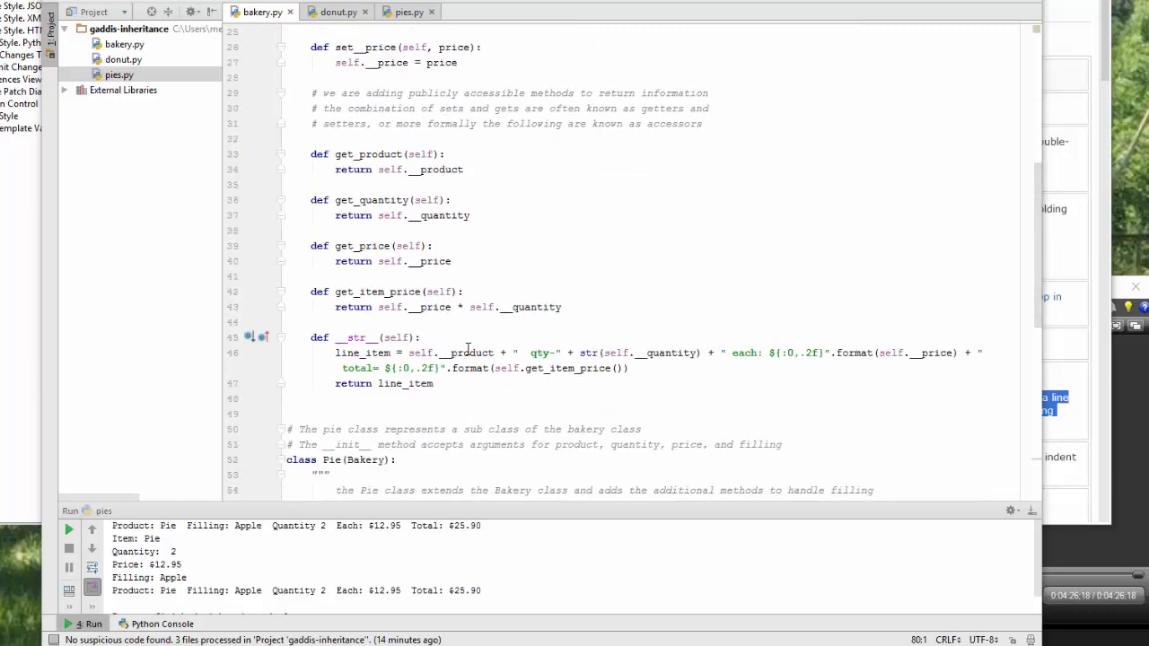
scroll(down, 3)
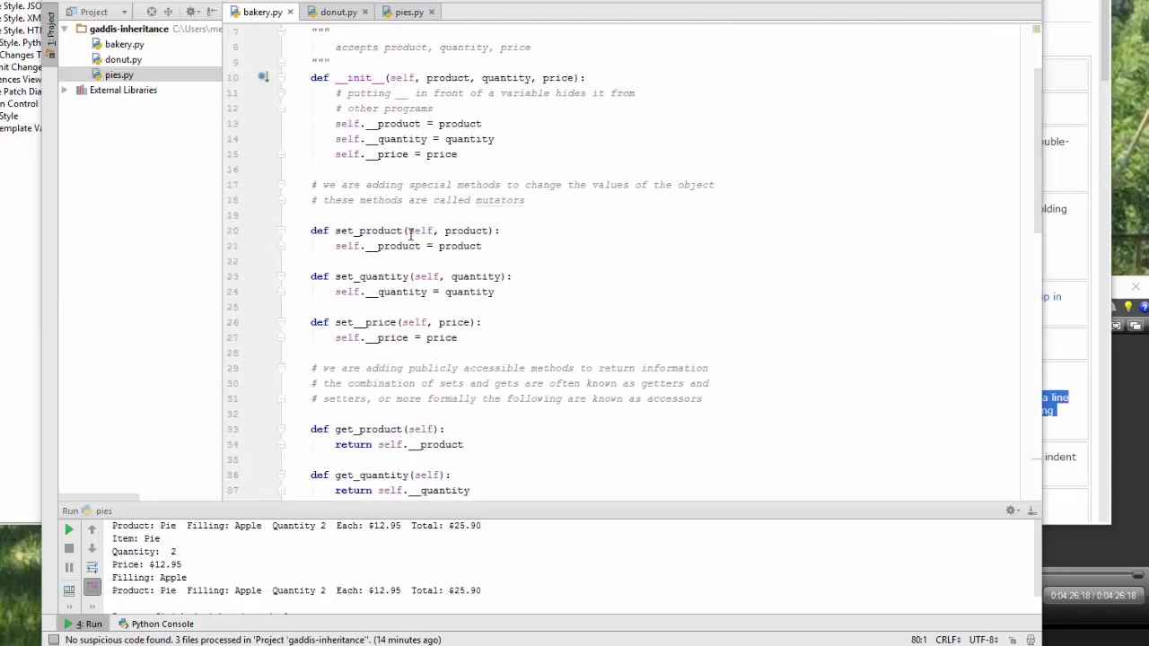
scroll(down, 3)
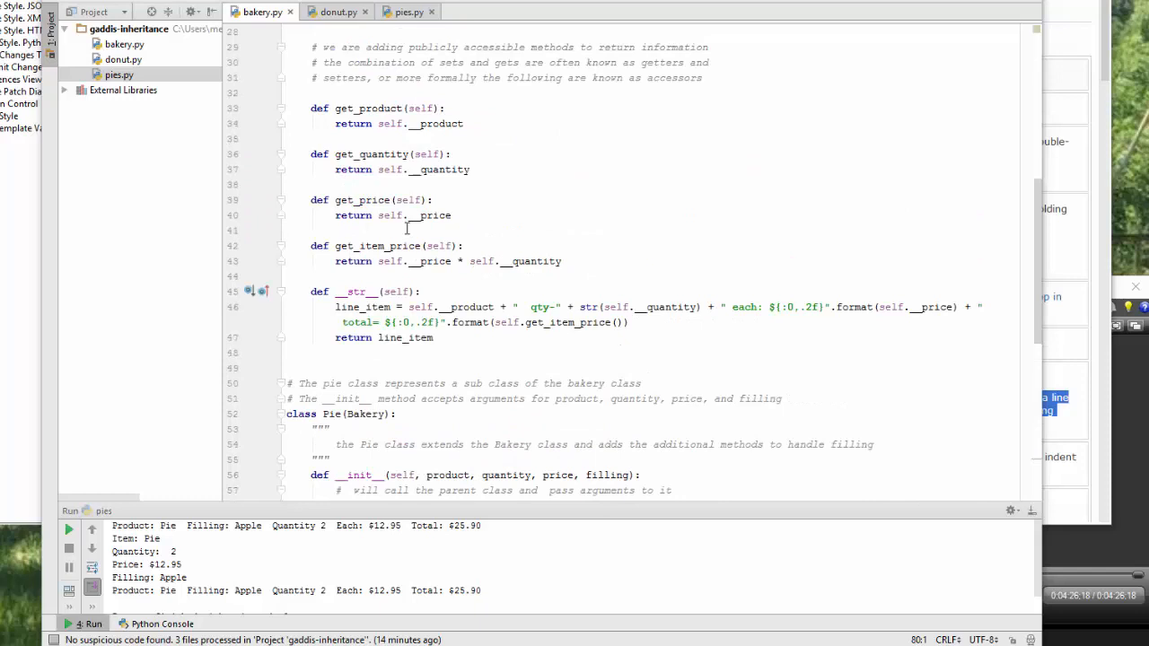
scroll(down, 3)
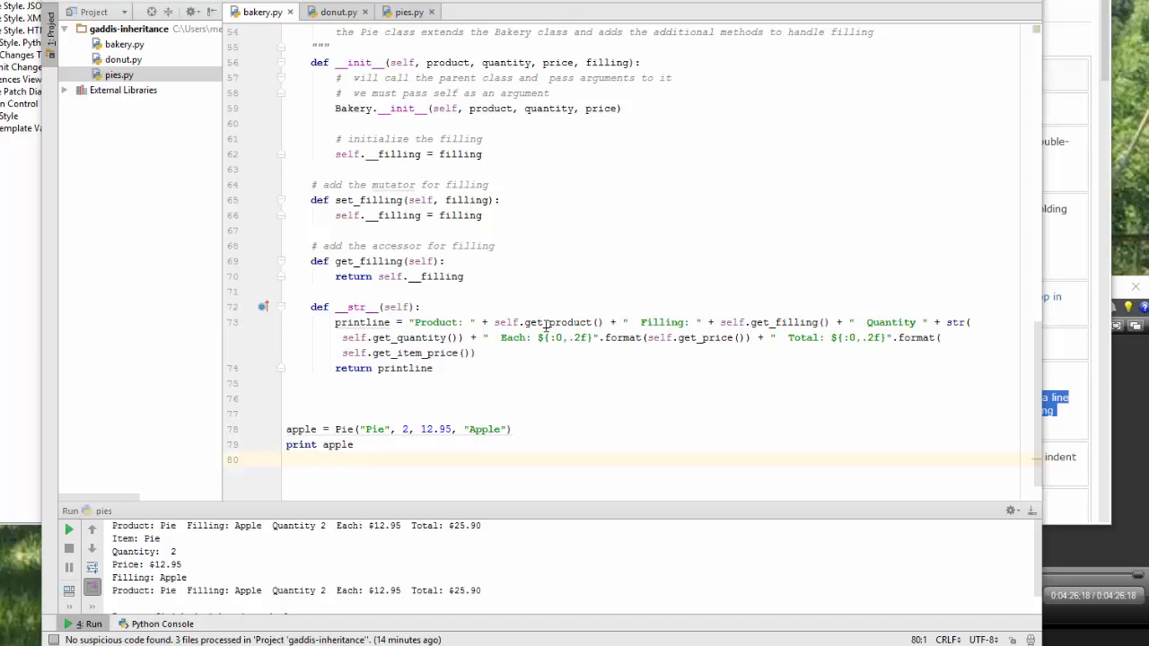
mouse_move(547, 327)
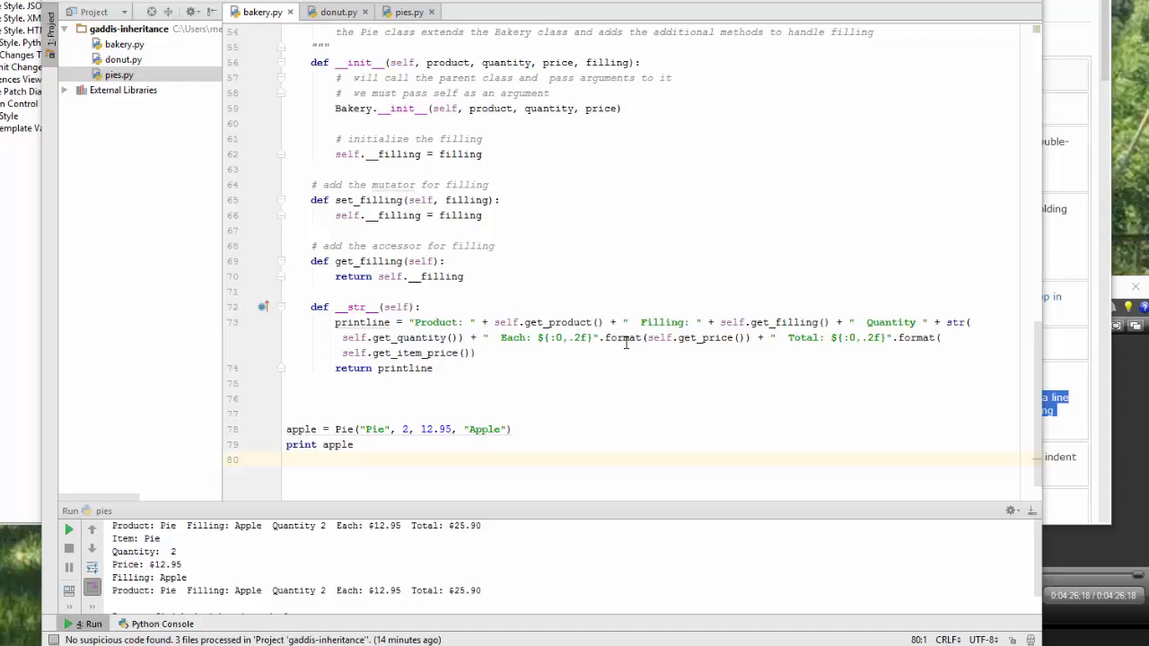
mouse_move(758, 327)
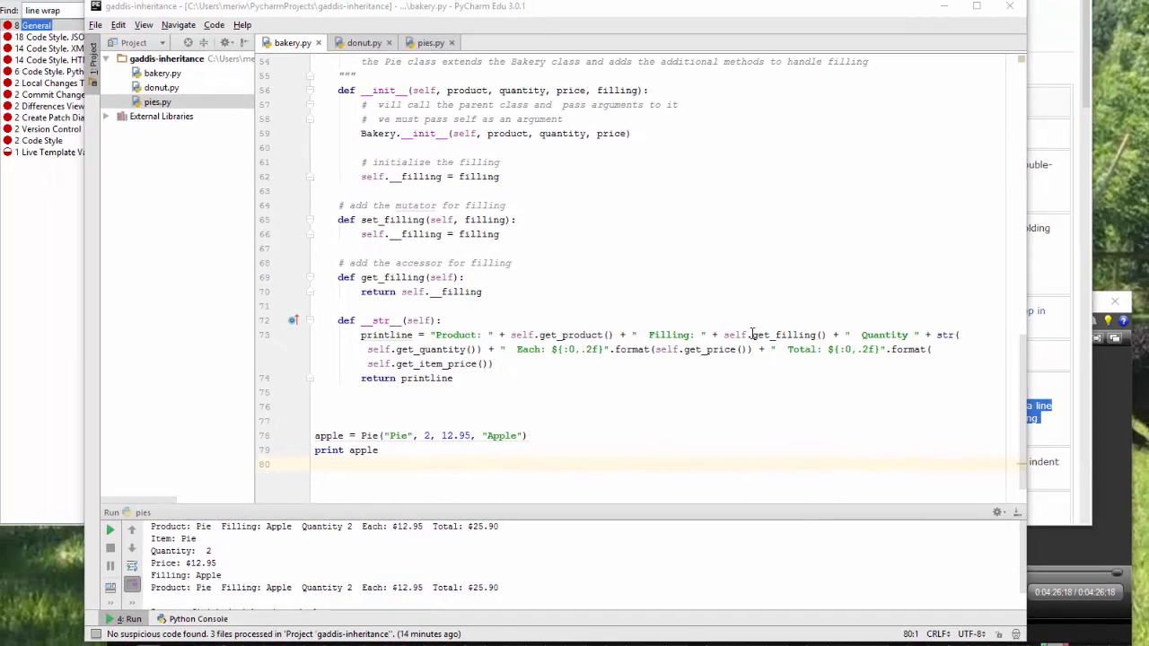
double_click(761, 338)
text(_)
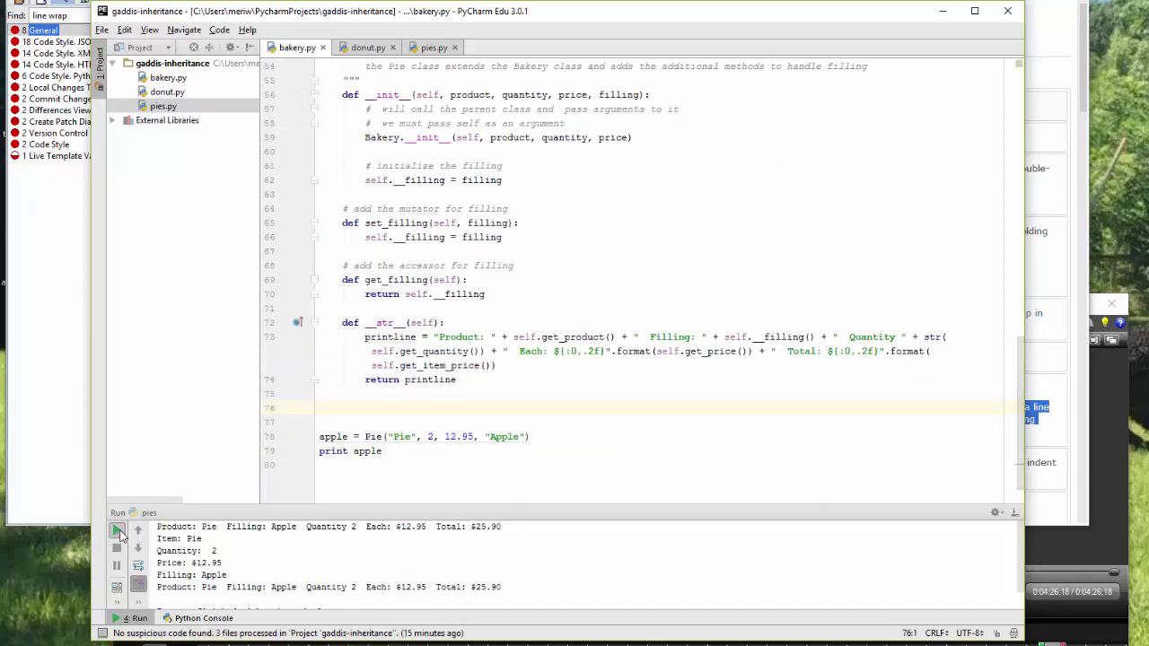
click(117, 530)
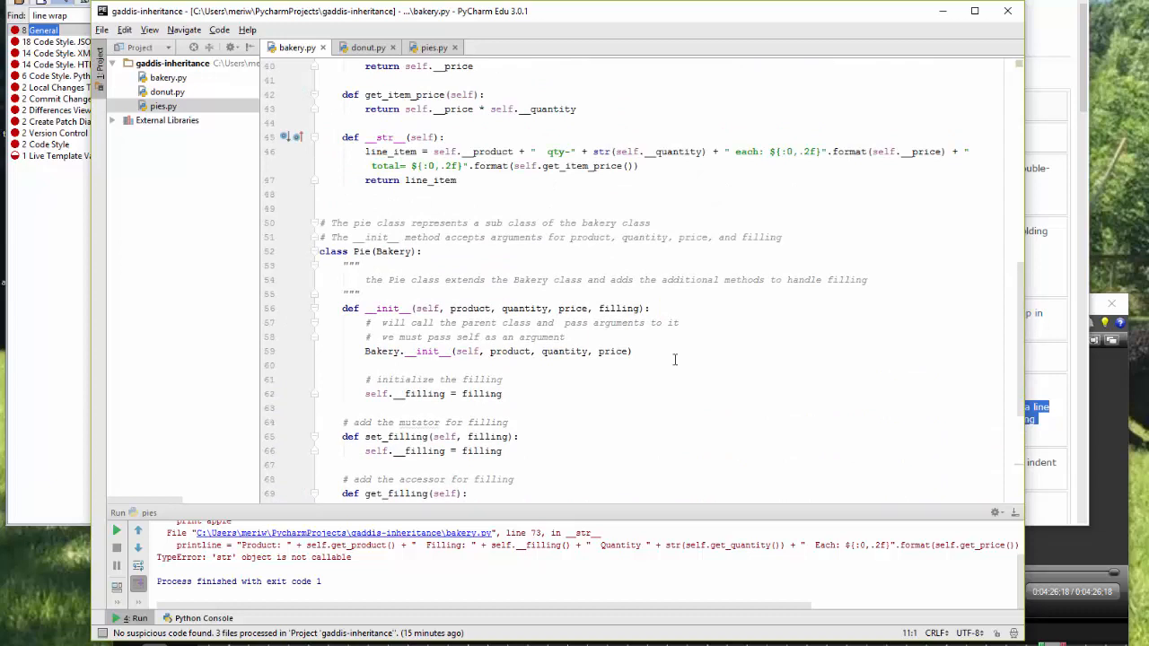
Step: Scroll the console output after rerunning bakery.py with the parentheses removed
scroll(down, 3)
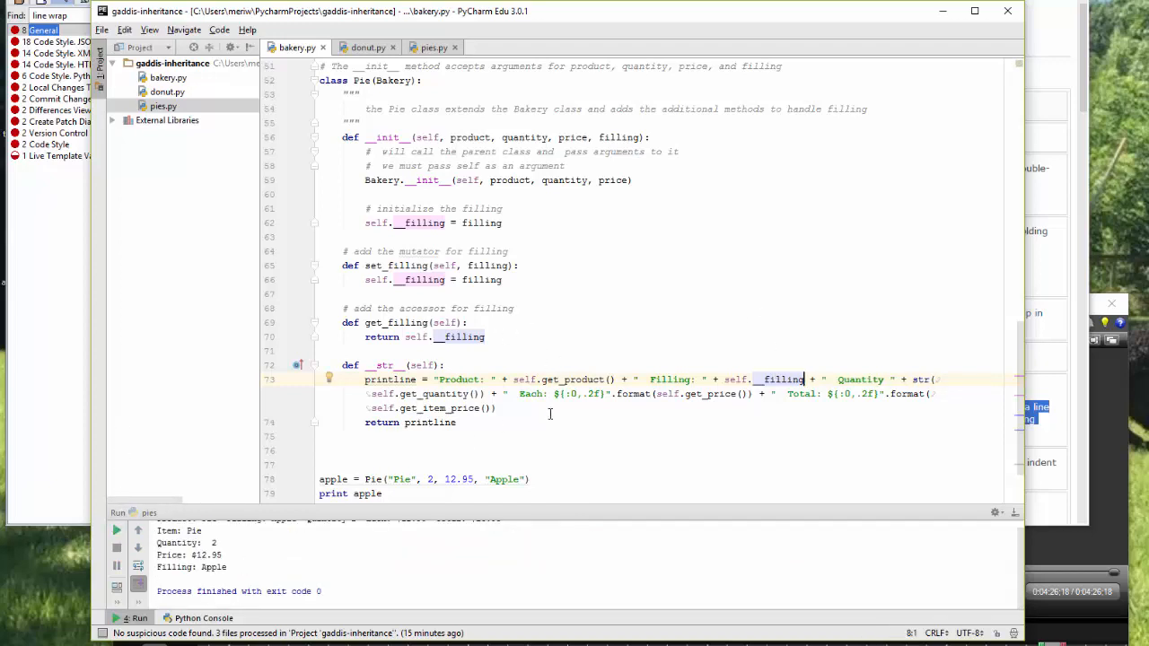
click(115, 528)
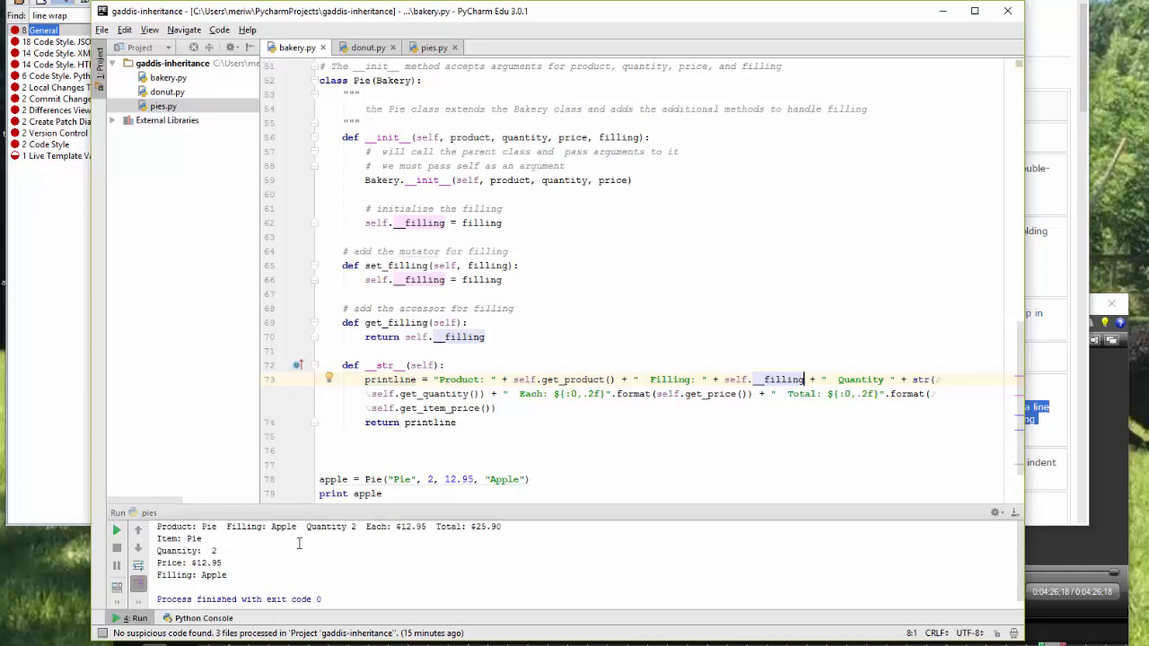
mouse_move(291, 539)
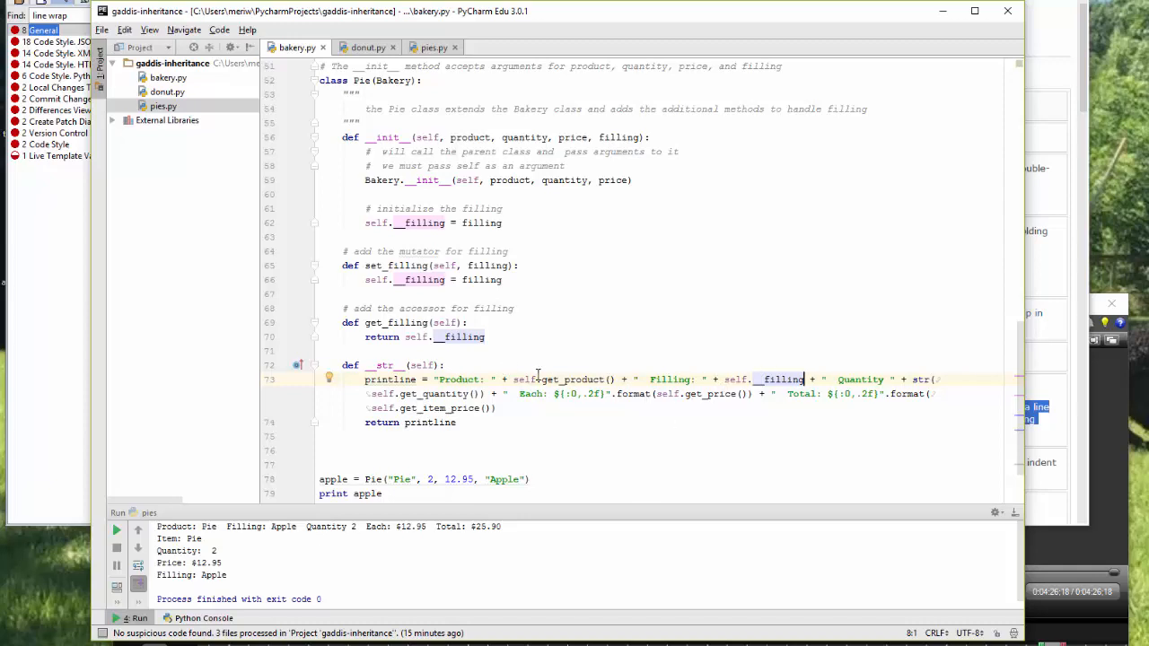
mouse_move(555, 379)
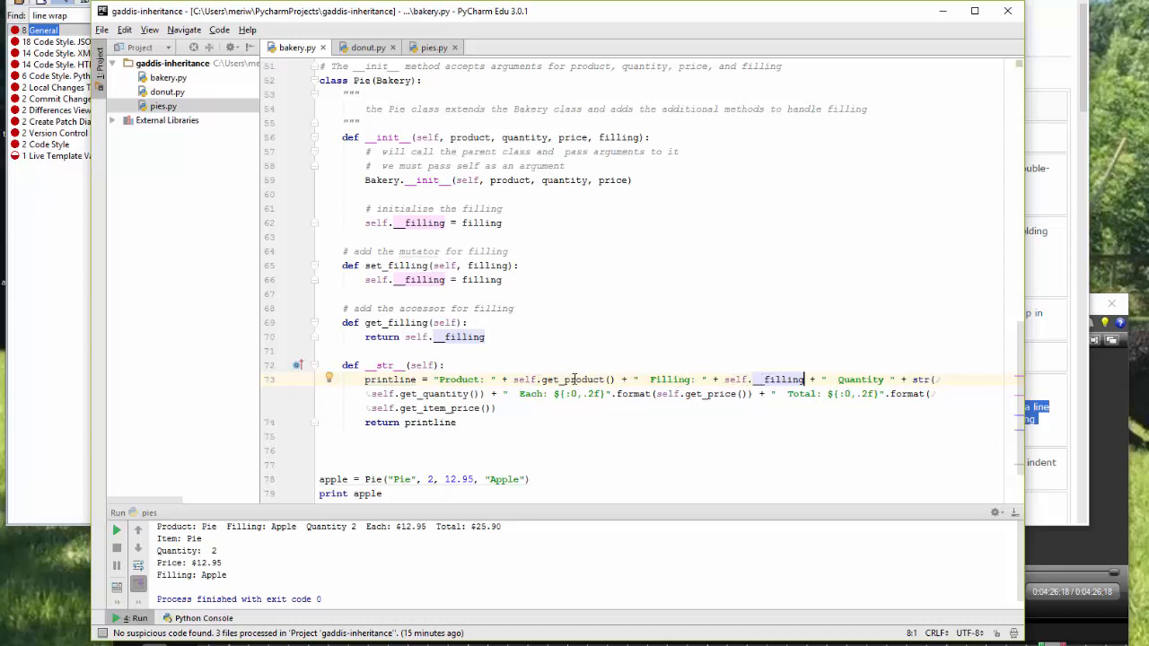
mouse_move(576, 424)
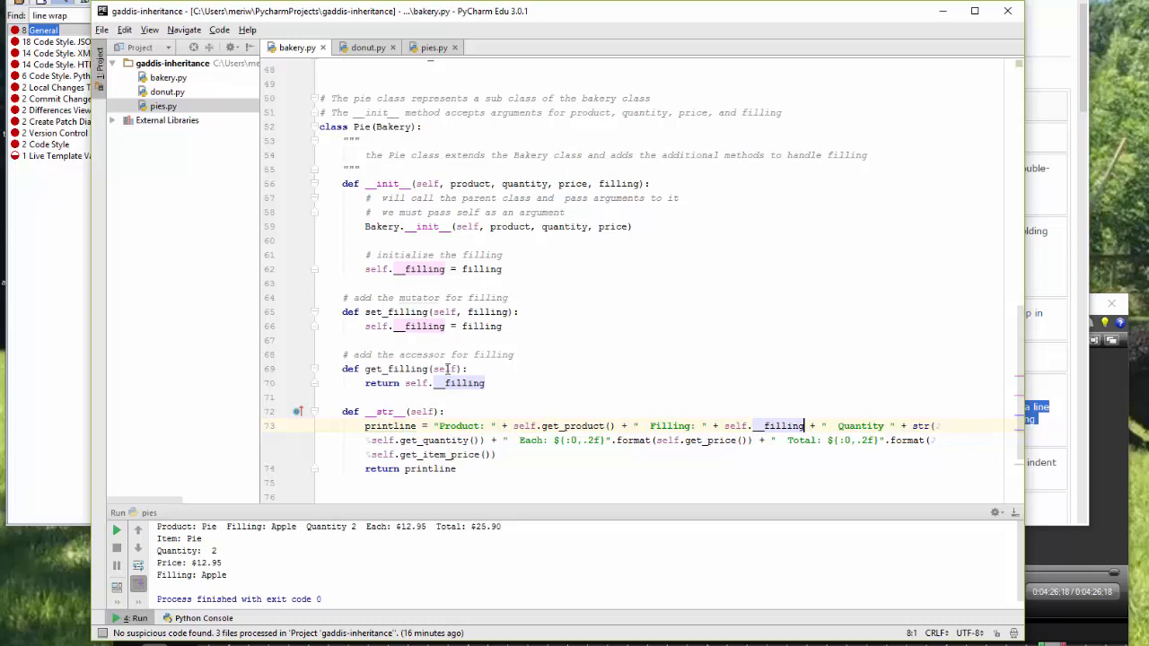
mouse_move(471, 295)
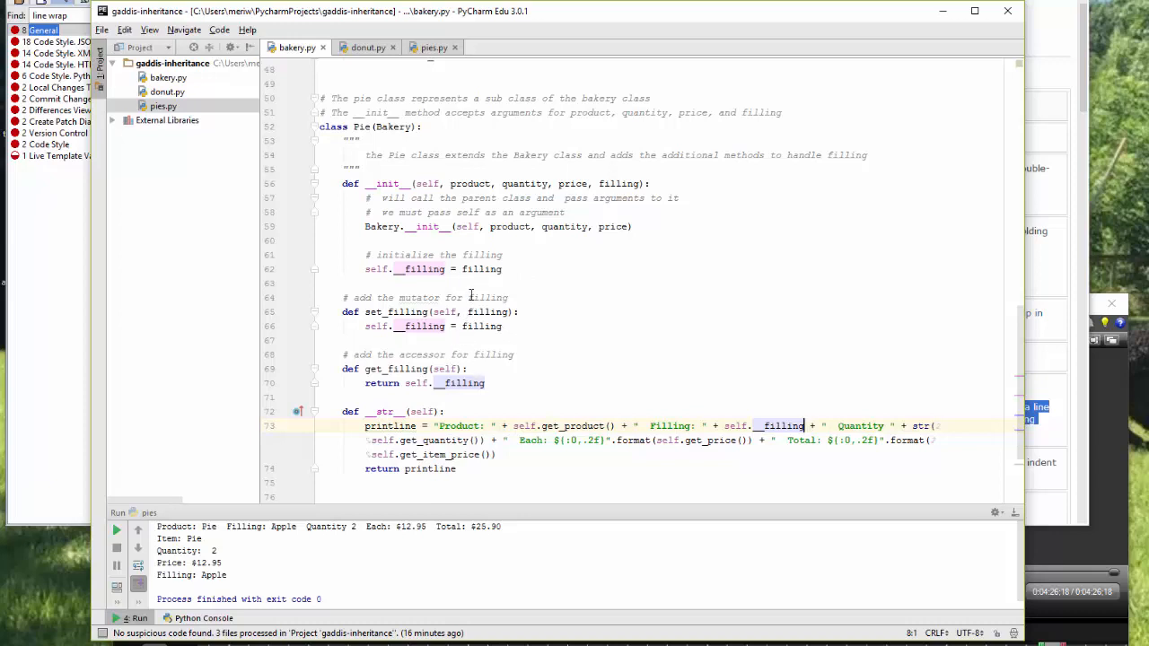